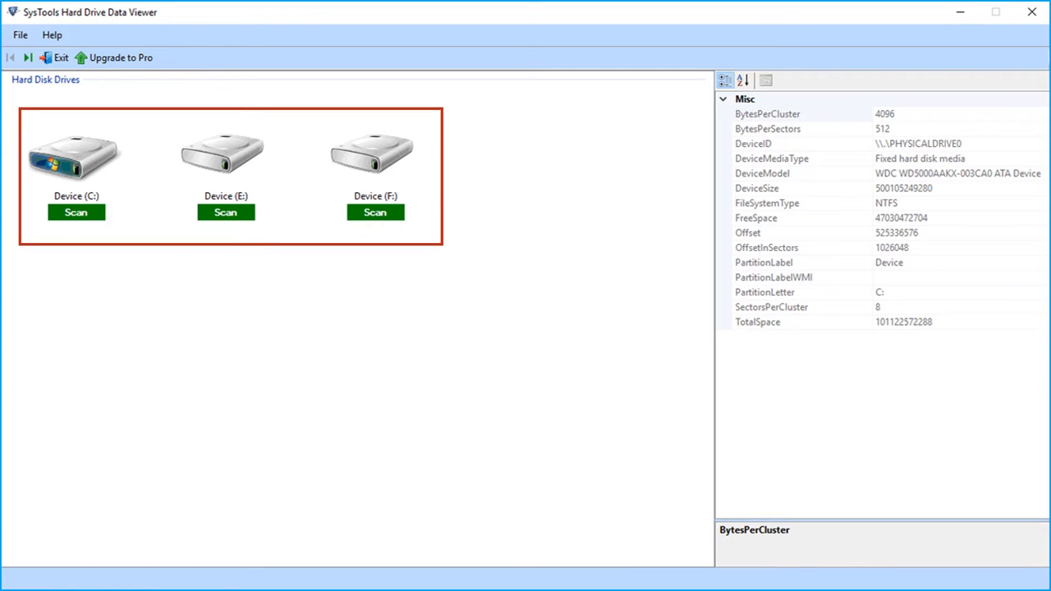
- Select Device (E:) and scan it until its folder tree appears
{"action": "left_click", "coordinate": [225, 151]}
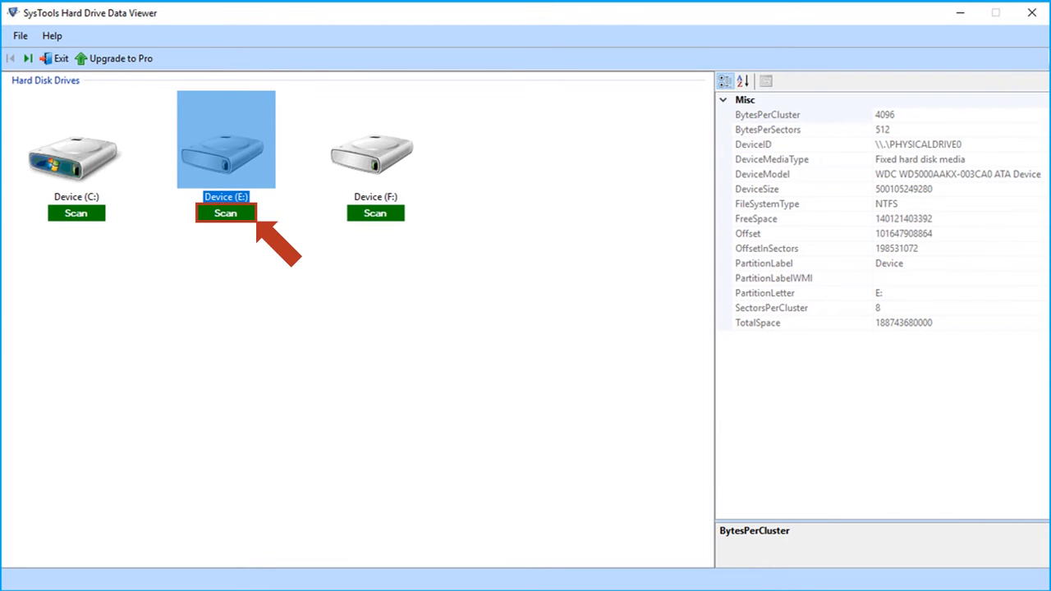
{"action": "left_click", "coordinate": [225, 212]}
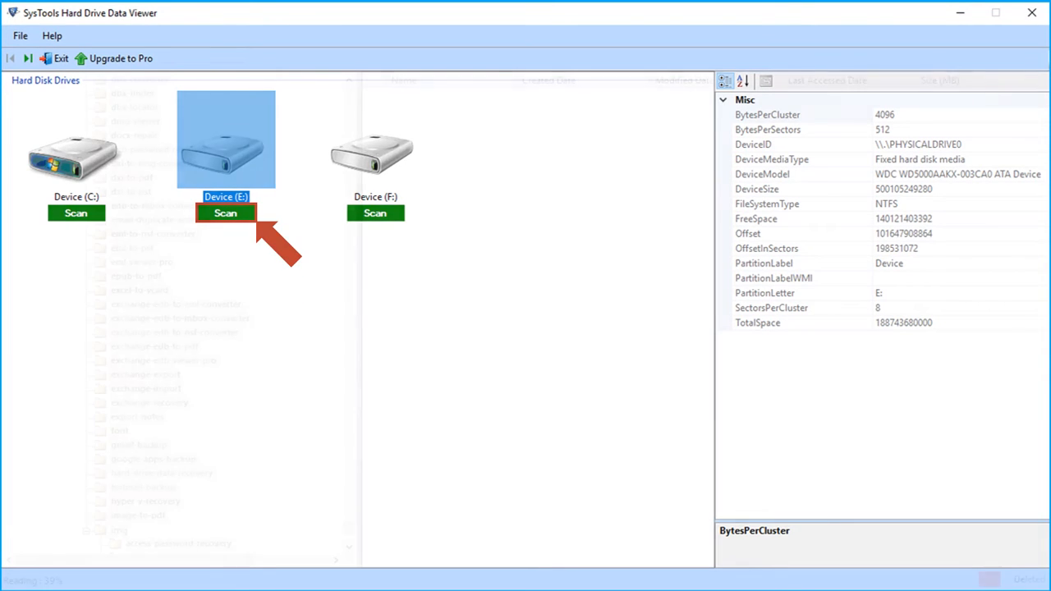
{"action": "left_click", "coordinate": [225, 213]}
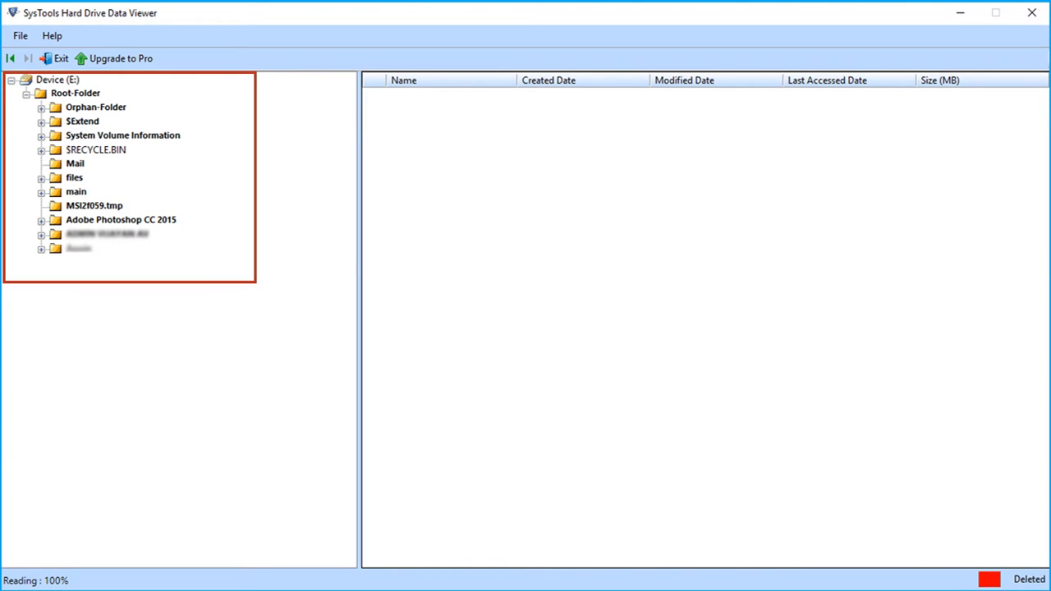
- List Root-Folder's 11 files, then expand Orphan-Folder showing its subfolders and red deleted files
{"action": "left_click", "coordinate": [75, 93]}
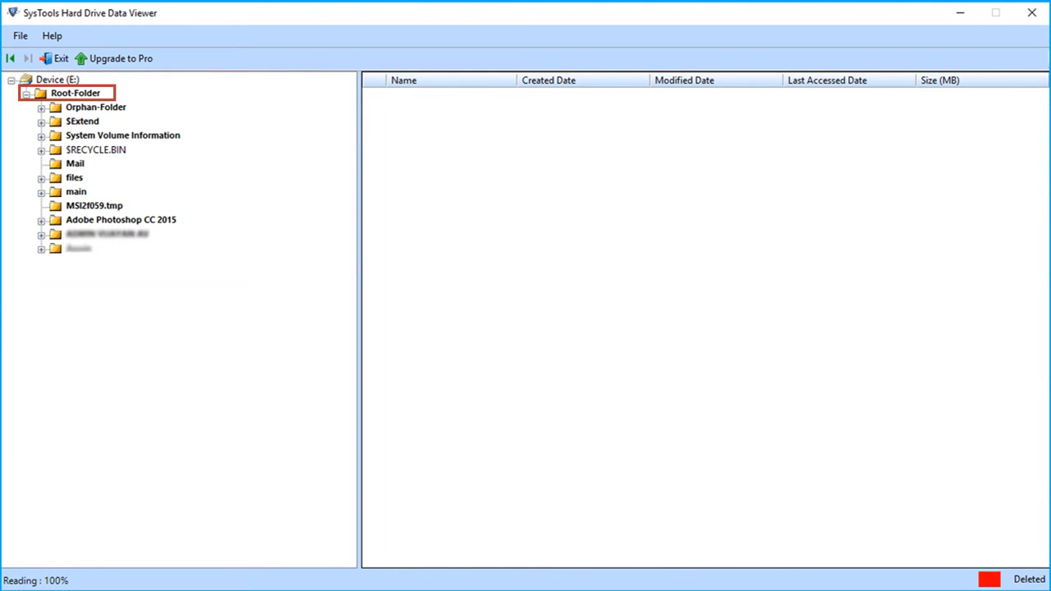
{"action": "left_click", "coordinate": [75, 92]}
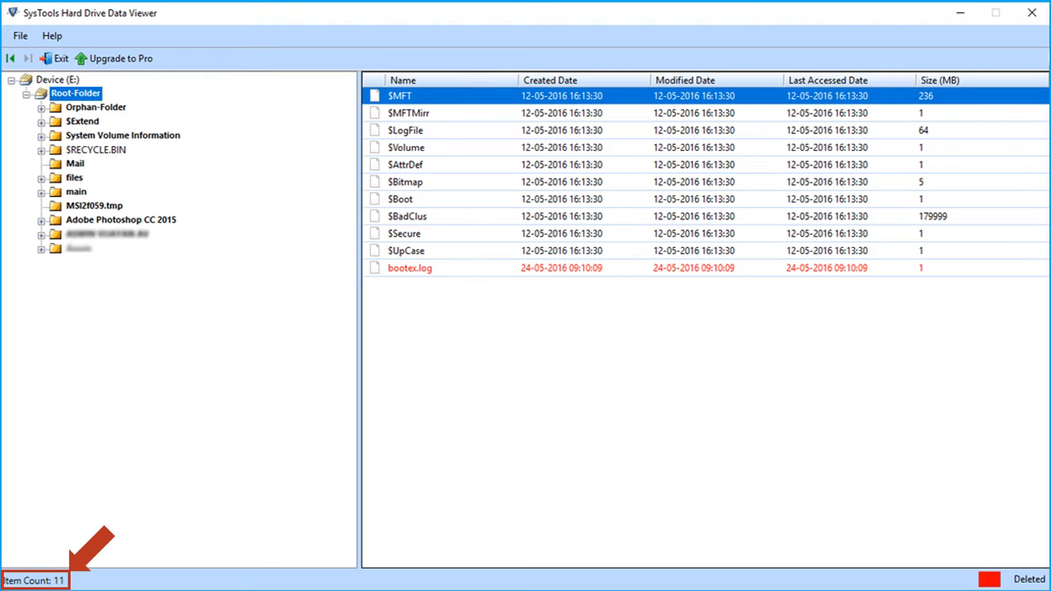
{"action": "left_click", "coordinate": [410, 267]}
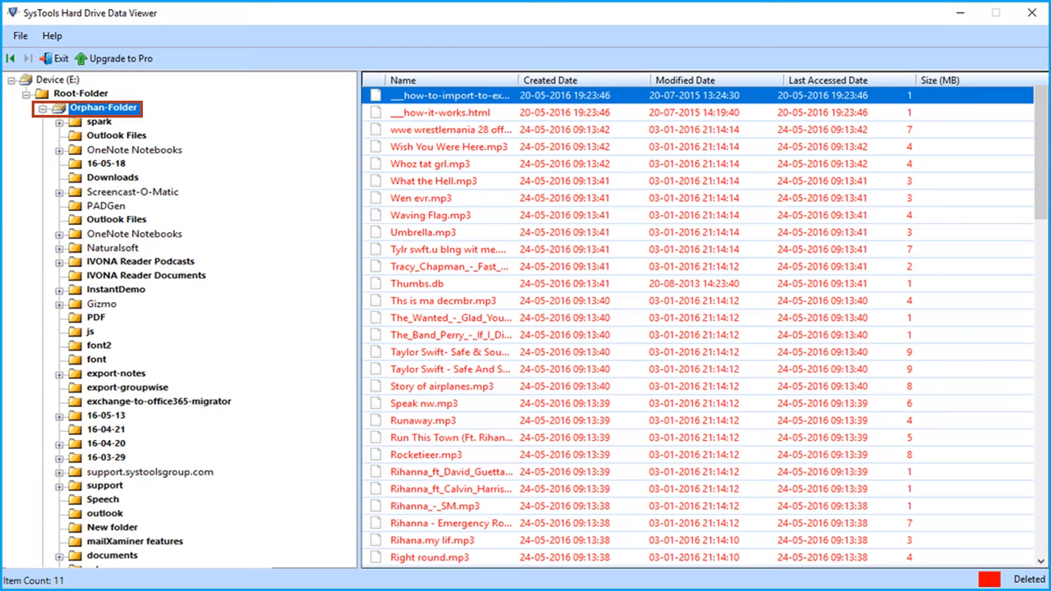
- List the 3 deleted HTML files in yahoo-backup under support.systoolsgroup.com
{"action": "scroll", "scroll_direction": "down", "scroll_amount": 3}
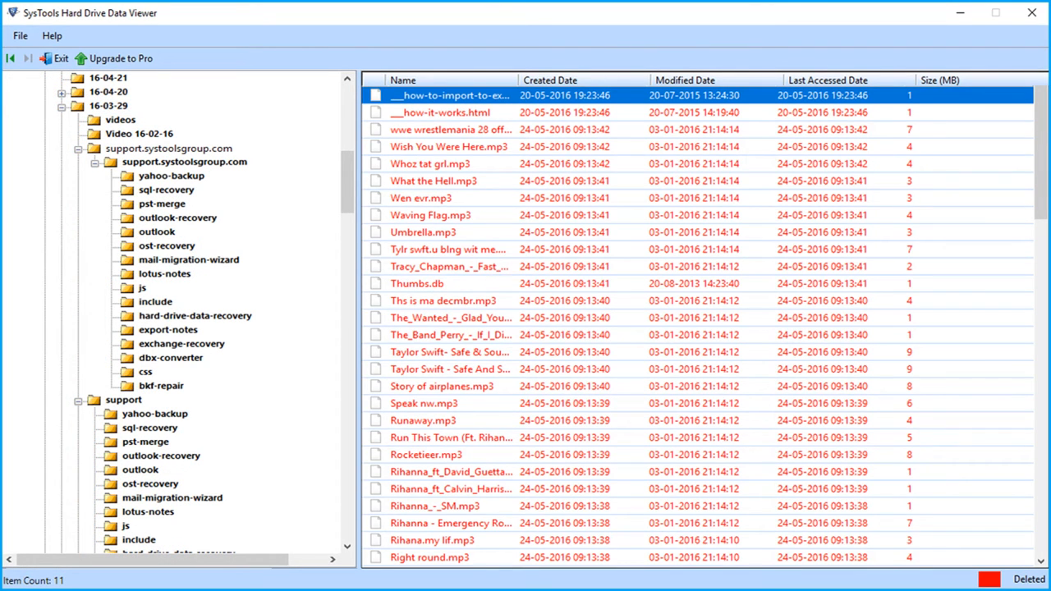
{"action": "left_click", "coordinate": [172, 176]}
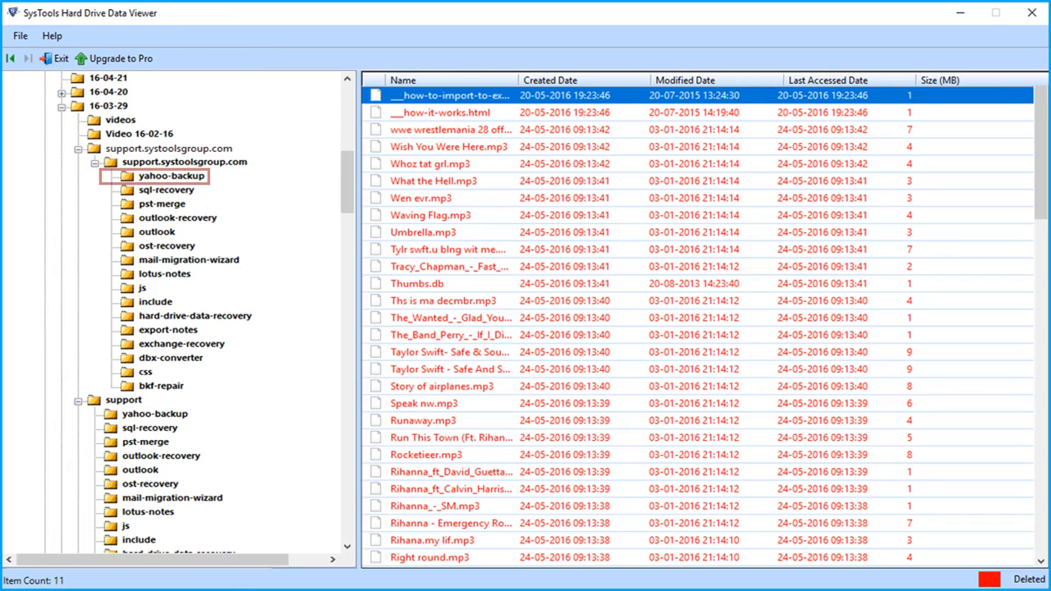
{"action": "left_click", "coordinate": [171, 175]}
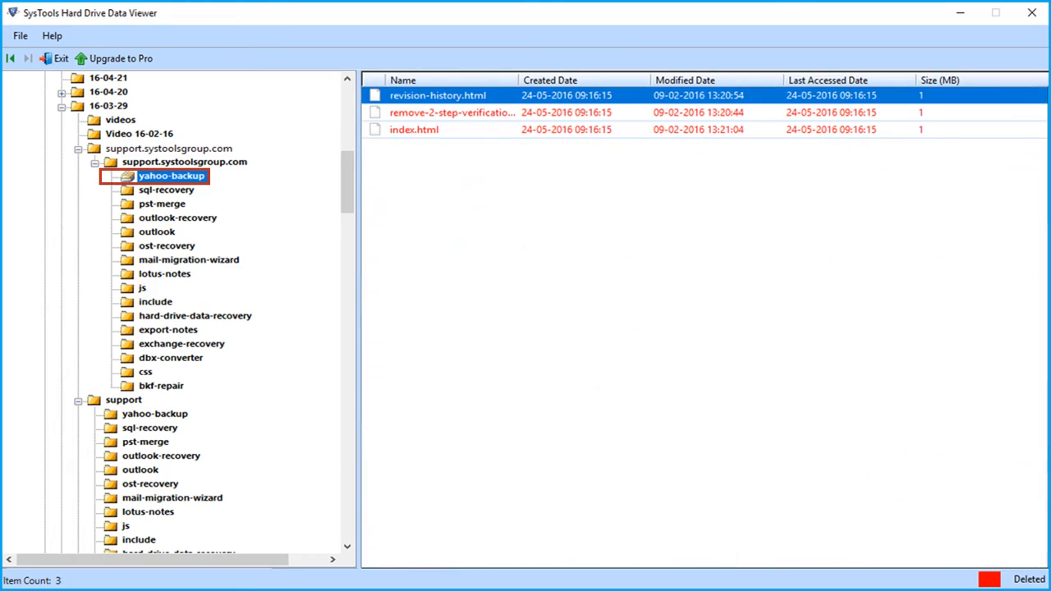